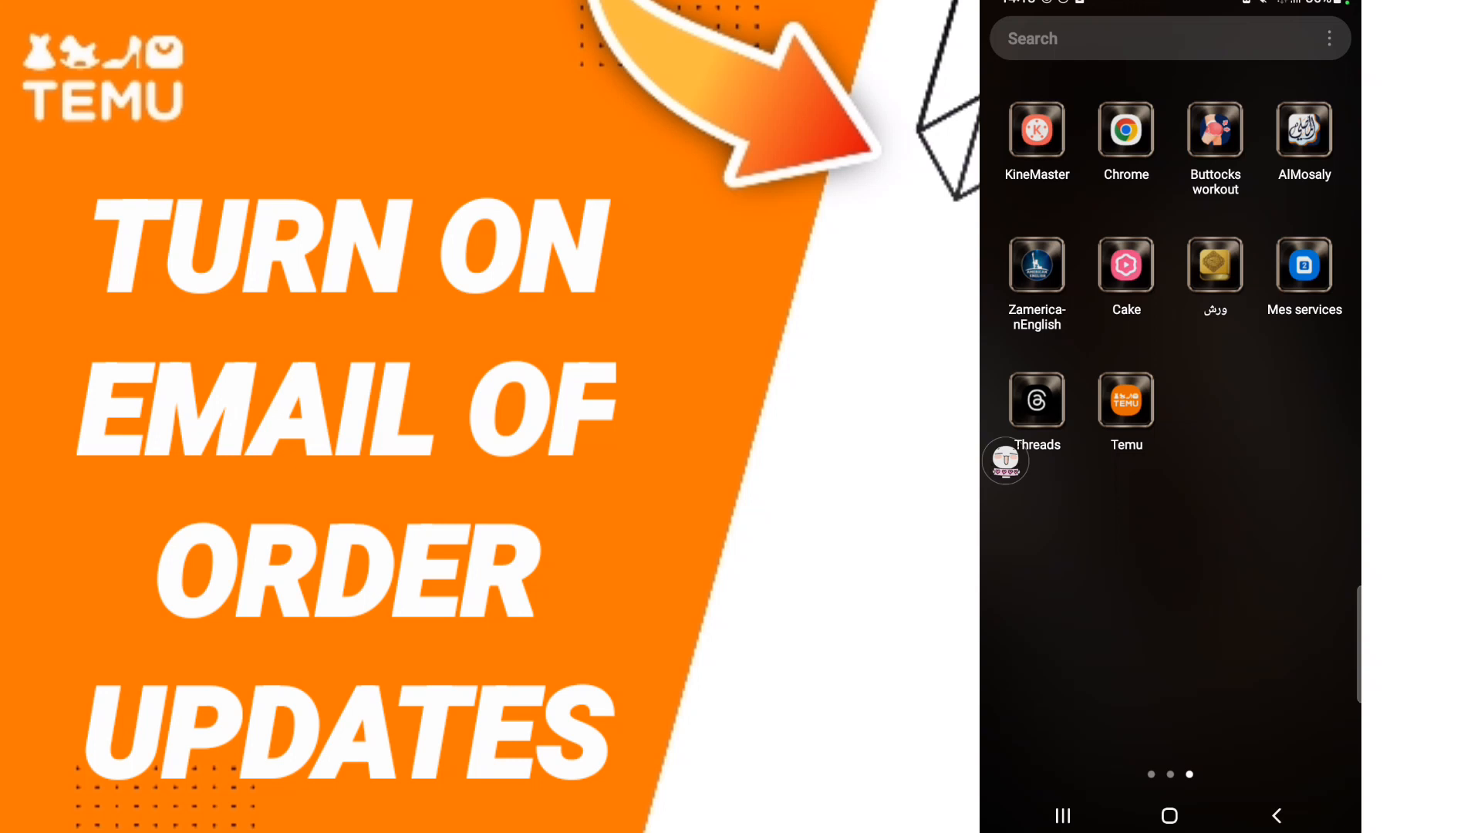
Launch the Temu app from the home screen to reach its shopping home page.
left_click(1124, 400)
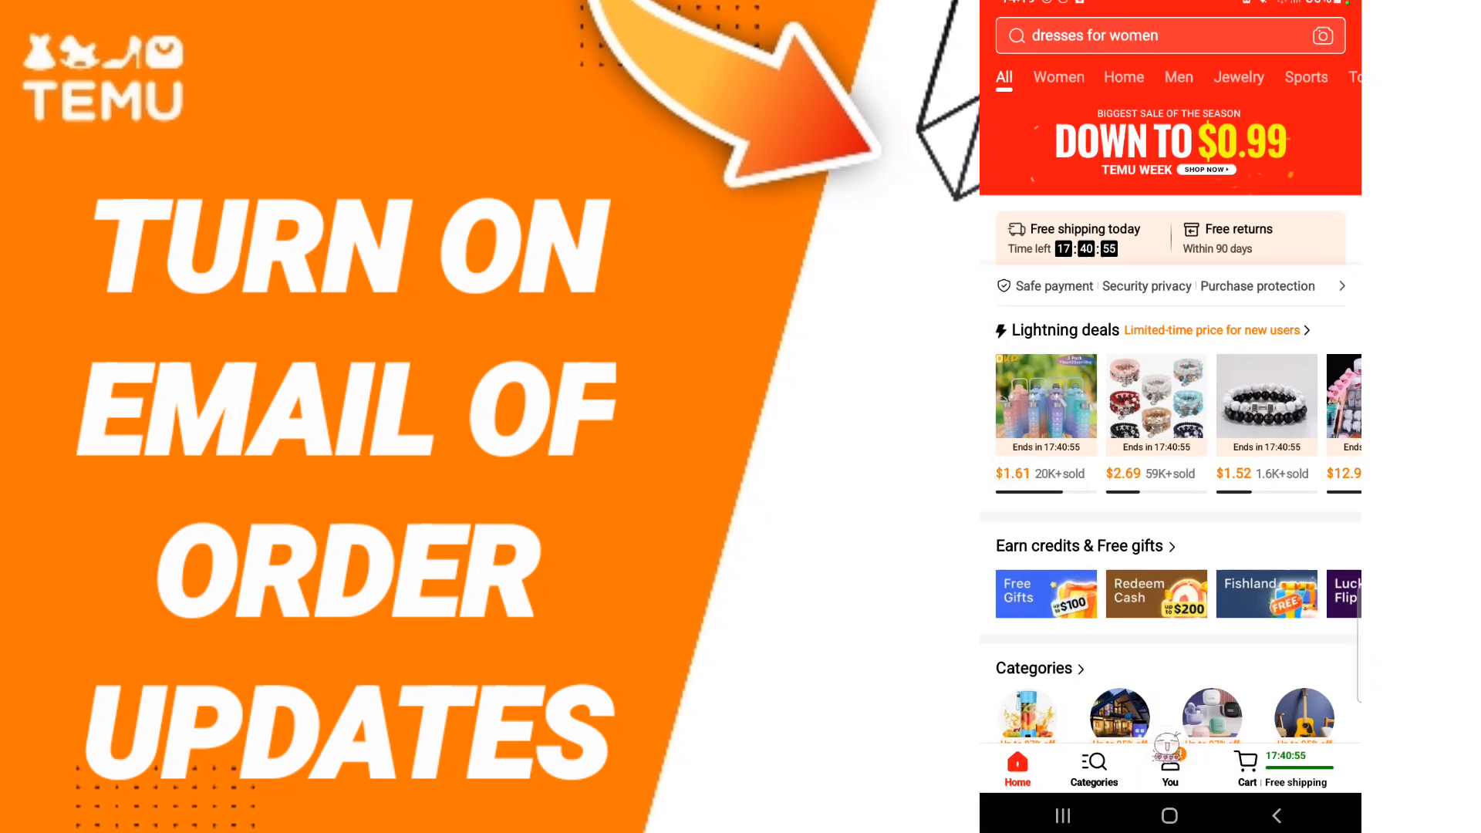
left_click(1169, 765)
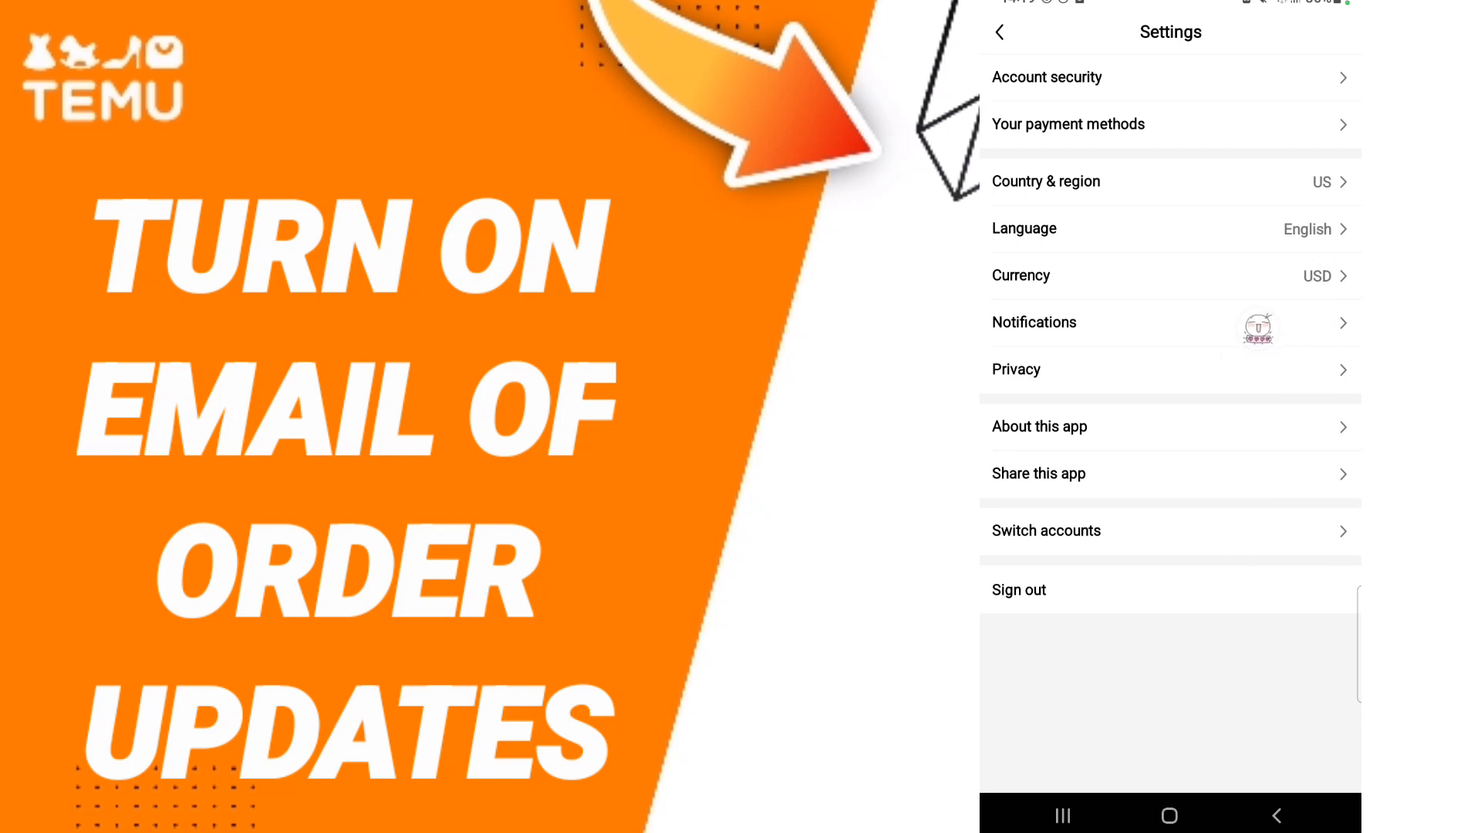
Show the Notifications preferences, where order updates are push-only with email off.
left_click(1034, 322)
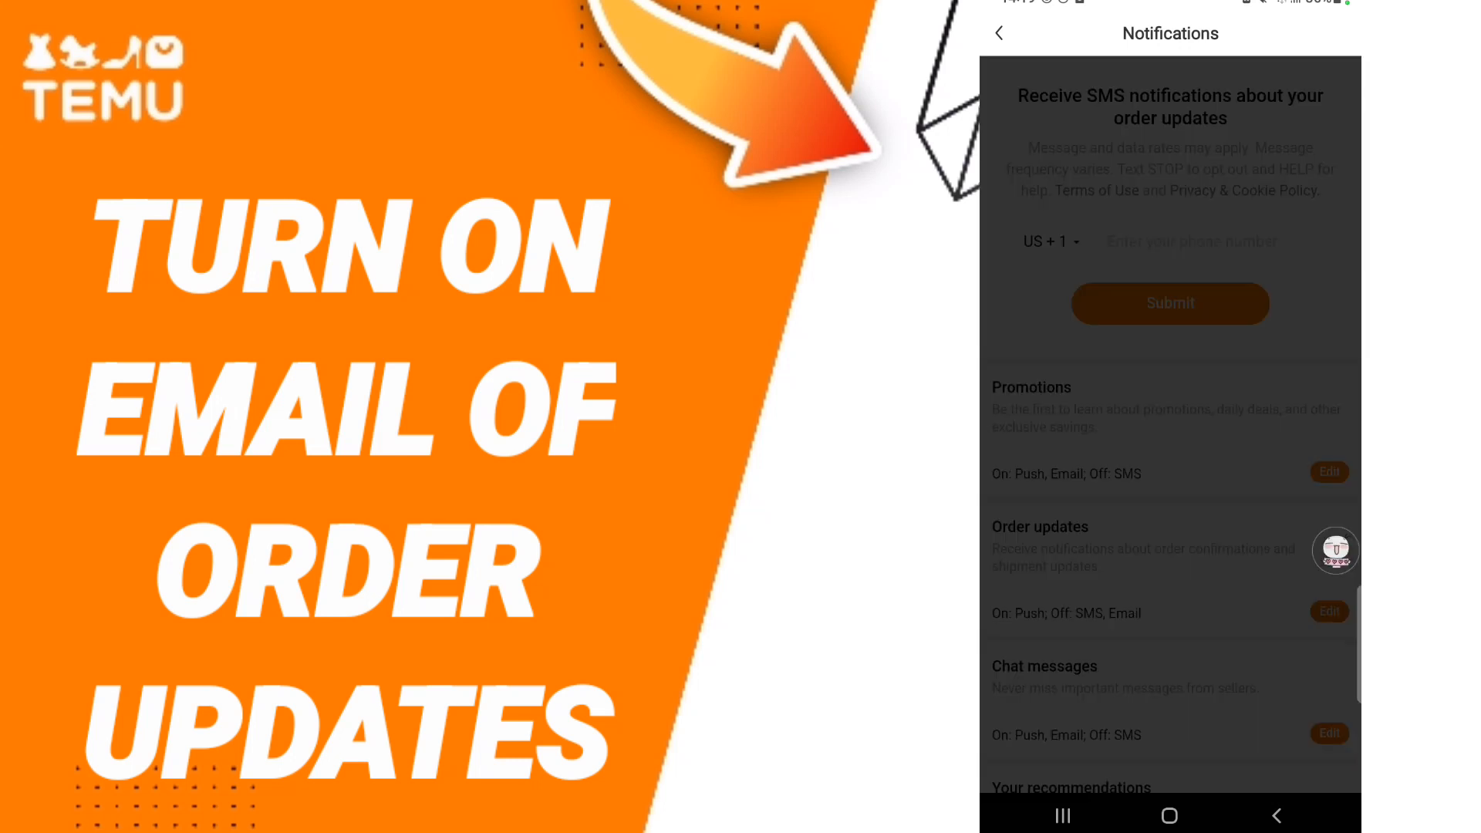
Edit Order updates delivery and switch the Email toggle on, keeping push on and SMS off.
left_click(1328, 610)
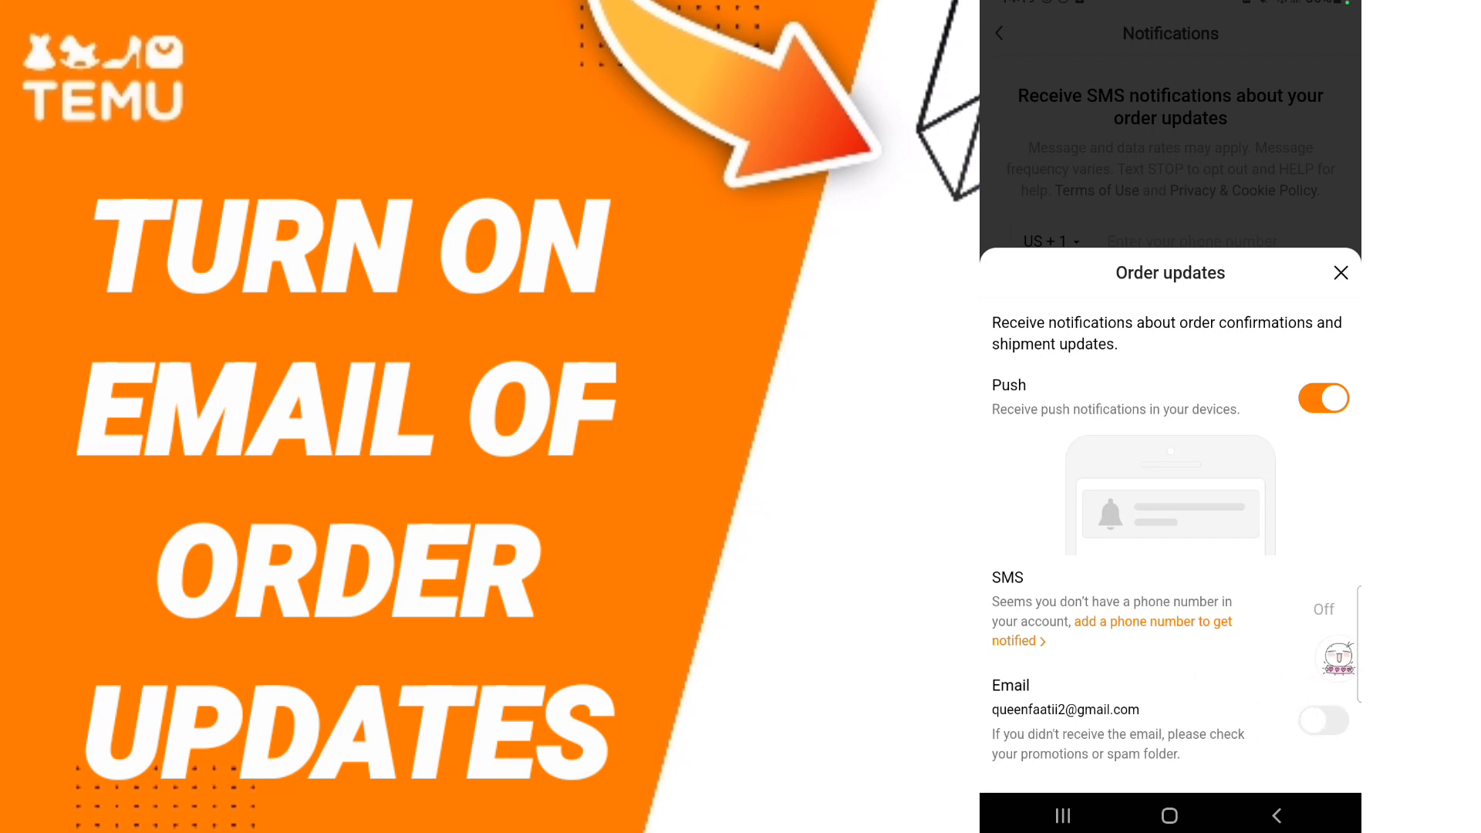
left_click(1322, 721)
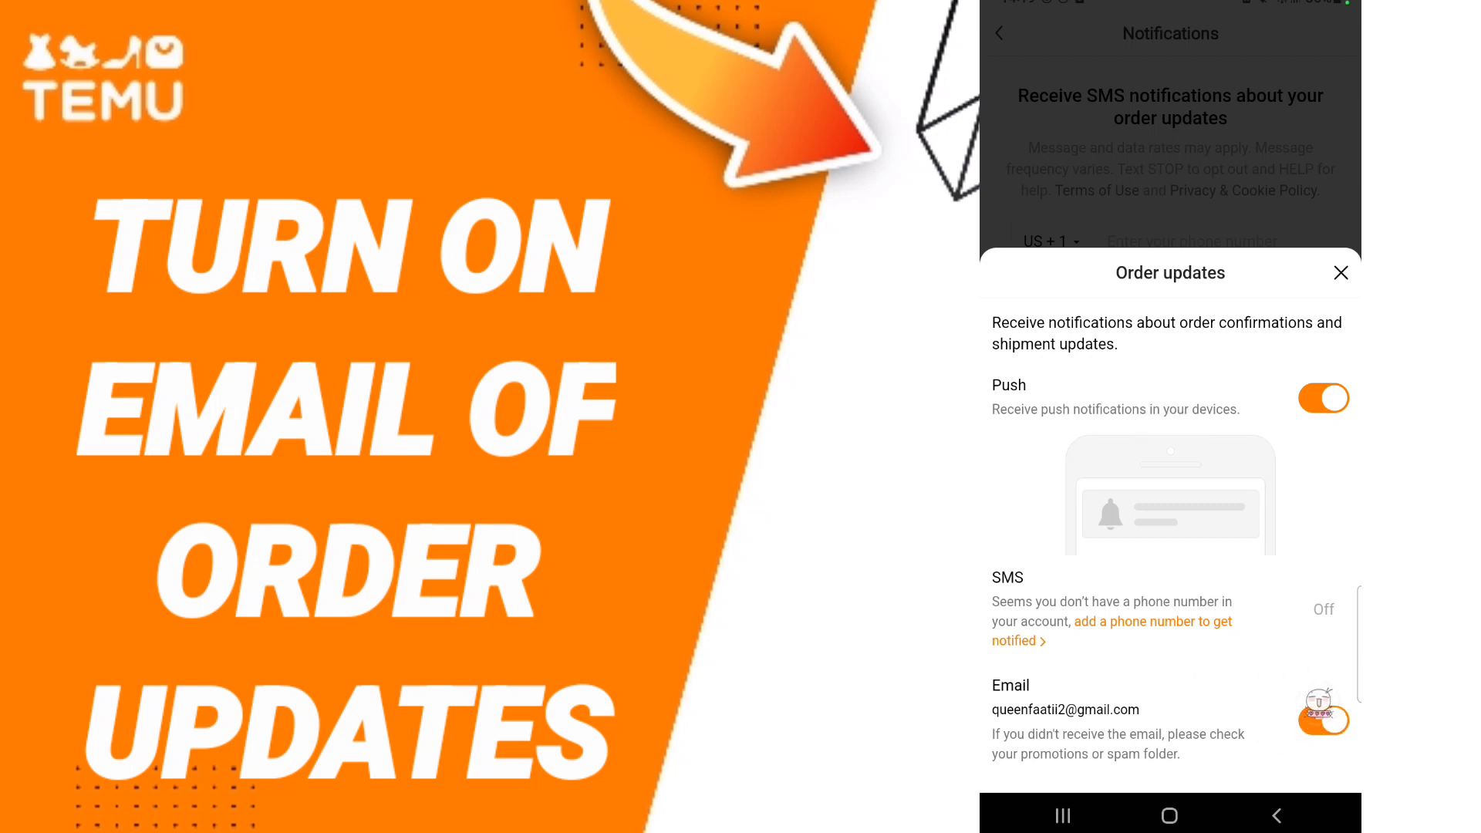
left_click(1323, 721)
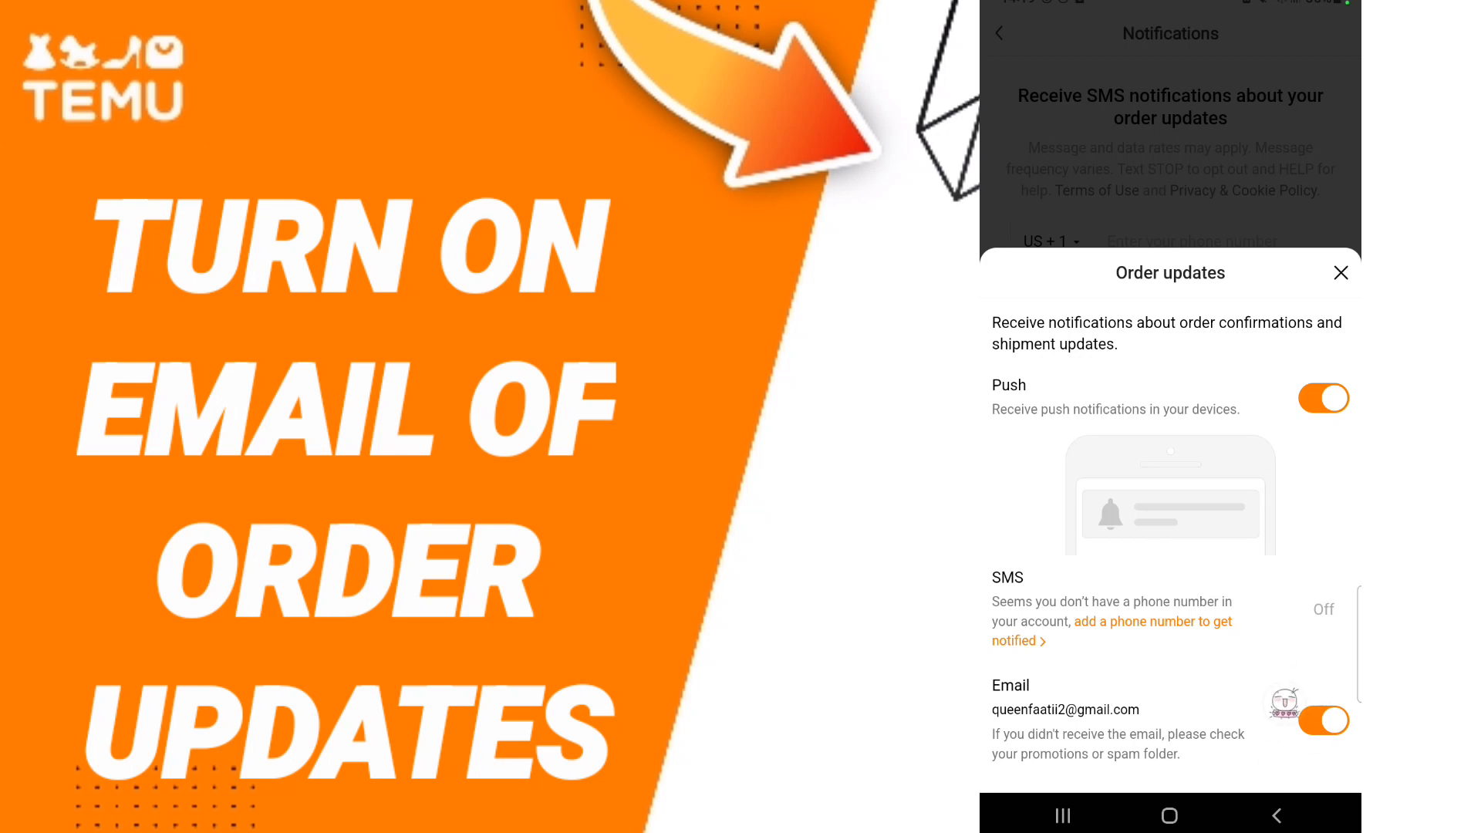